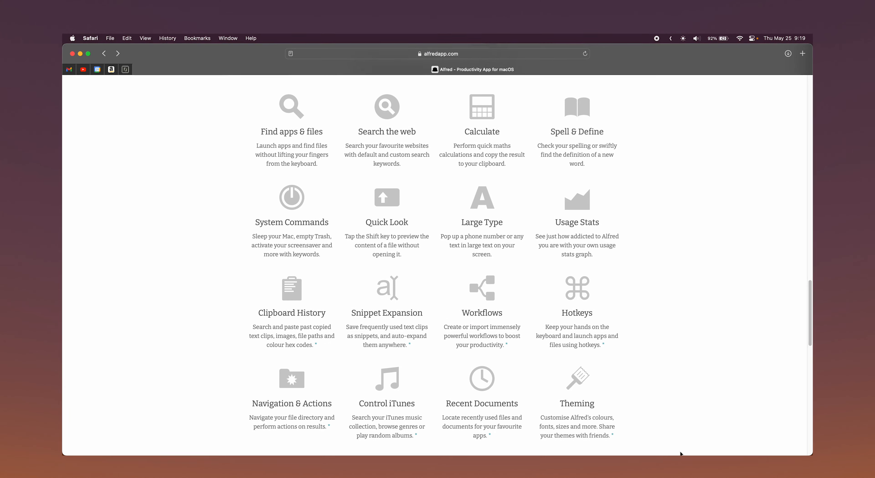
{"action": "scroll", "scroll_direction": "down", "scroll_amount": 3}
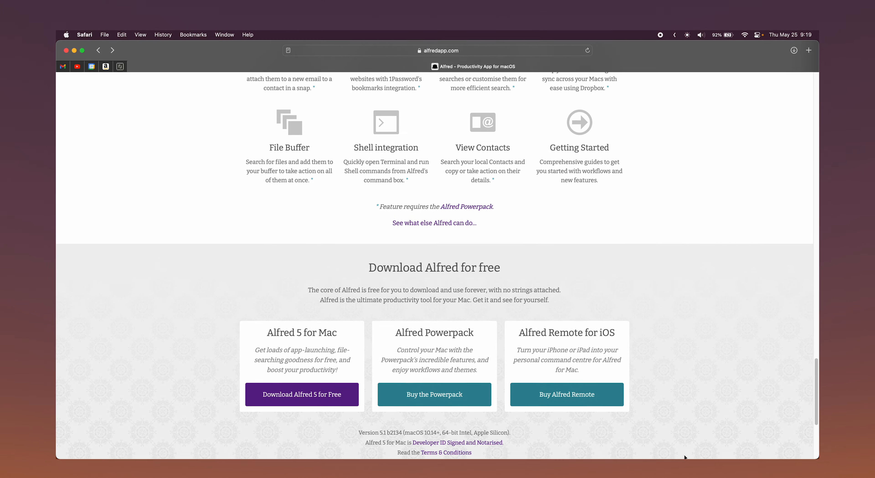